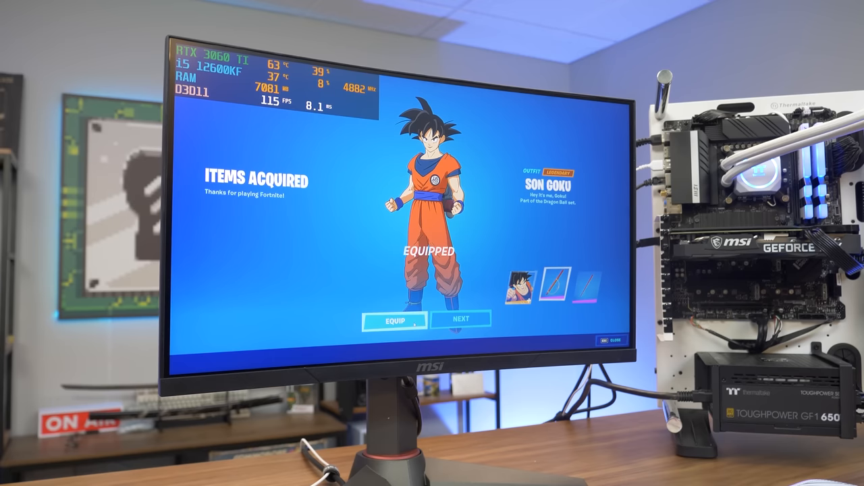
# Advance the Items Acquired screen from the Son Goku outfit to the Power Pole harvesting tool.
pyautogui.click(461, 318)
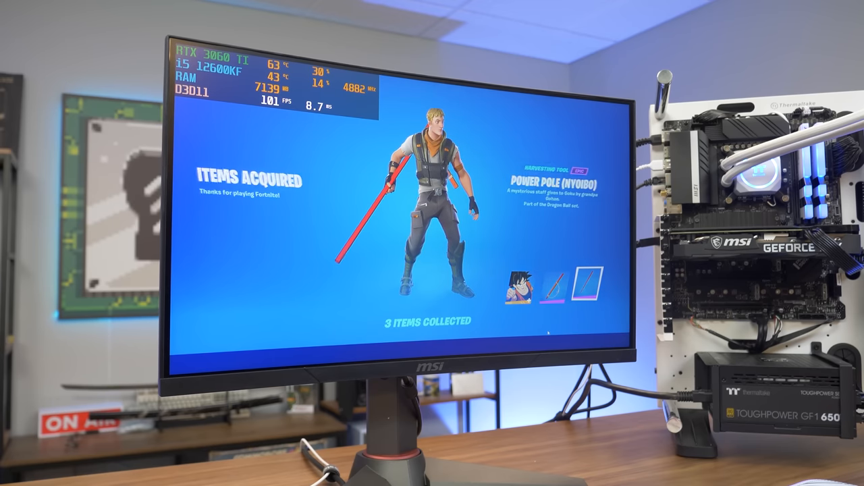